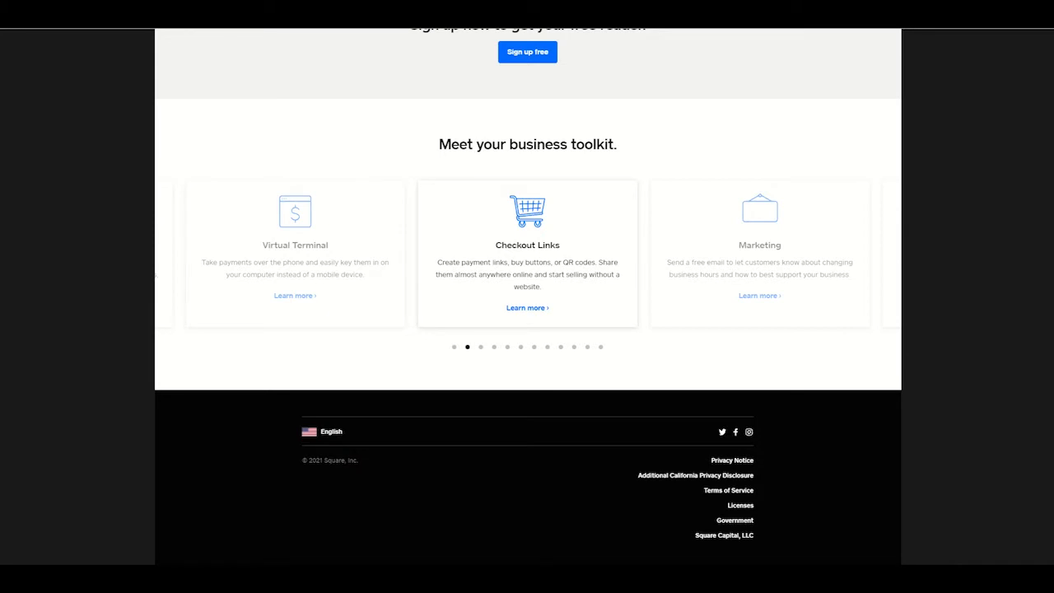
{"action": "mouse_move", "coordinate": [1047, 349]}
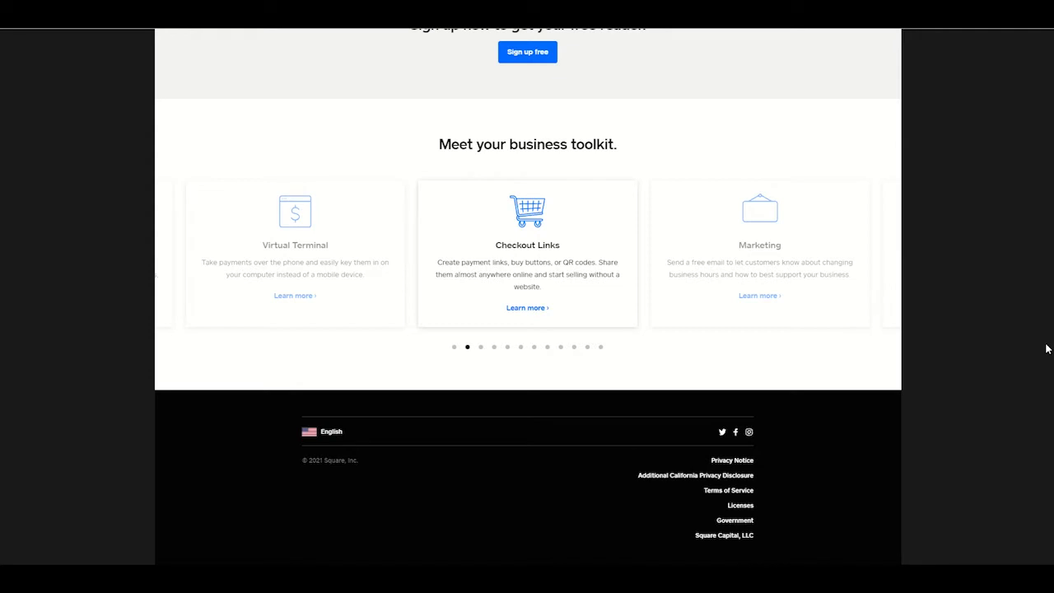
{"action": "mouse_move", "coordinate": [476, 296]}
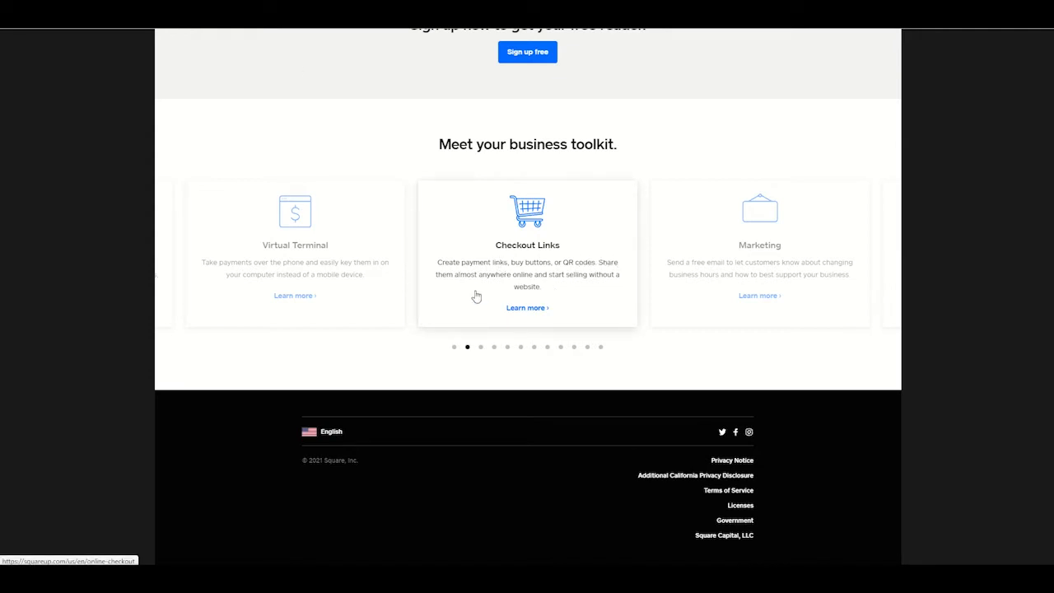
{"action": "mouse_move", "coordinate": [545, 273]}
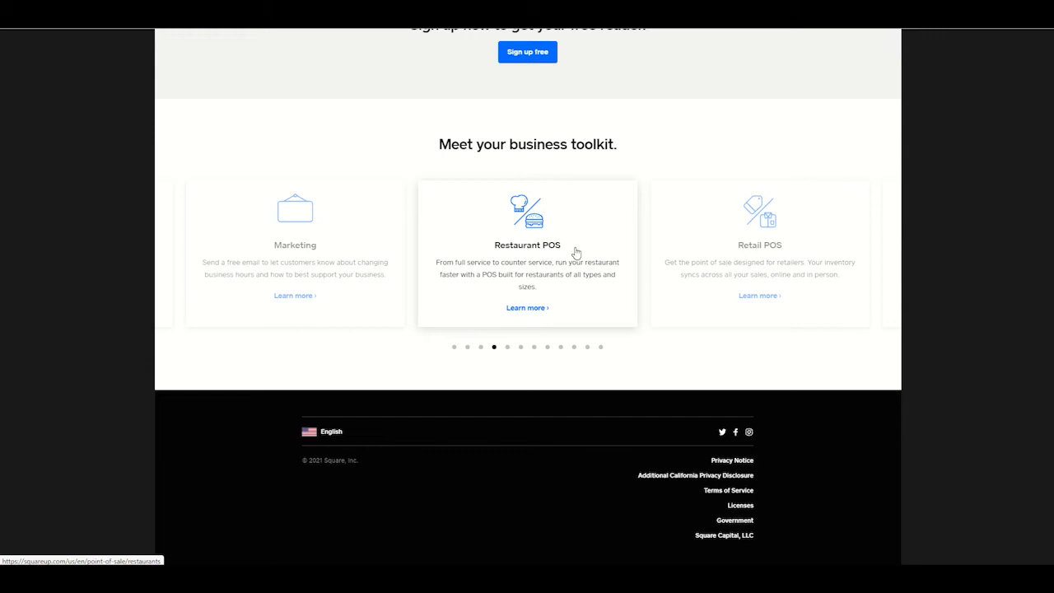
{"action": "mouse_move", "coordinate": [564, 272]}
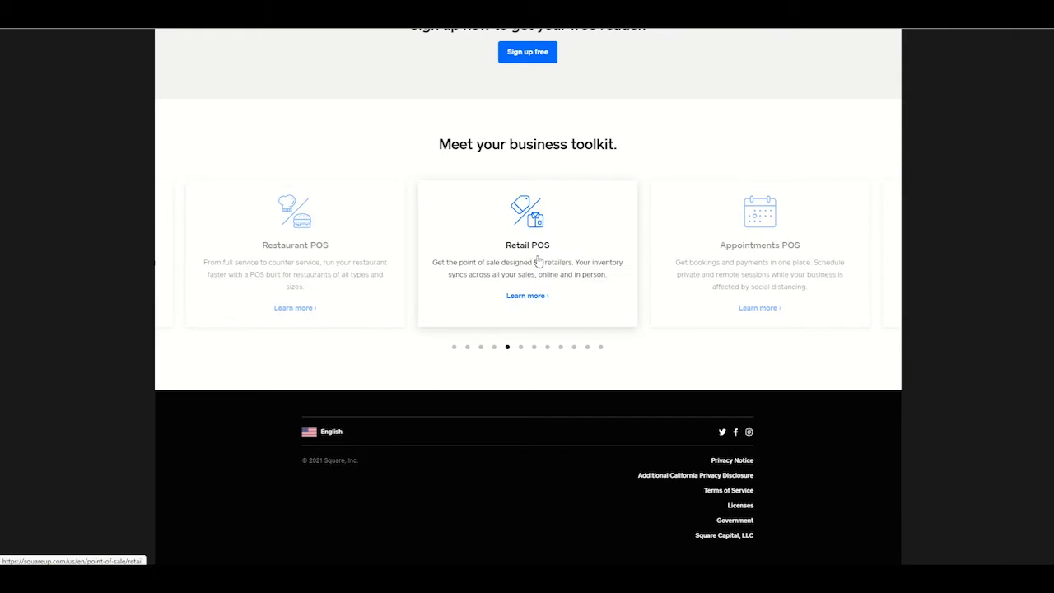
{"action": "mouse_move", "coordinate": [787, 249]}
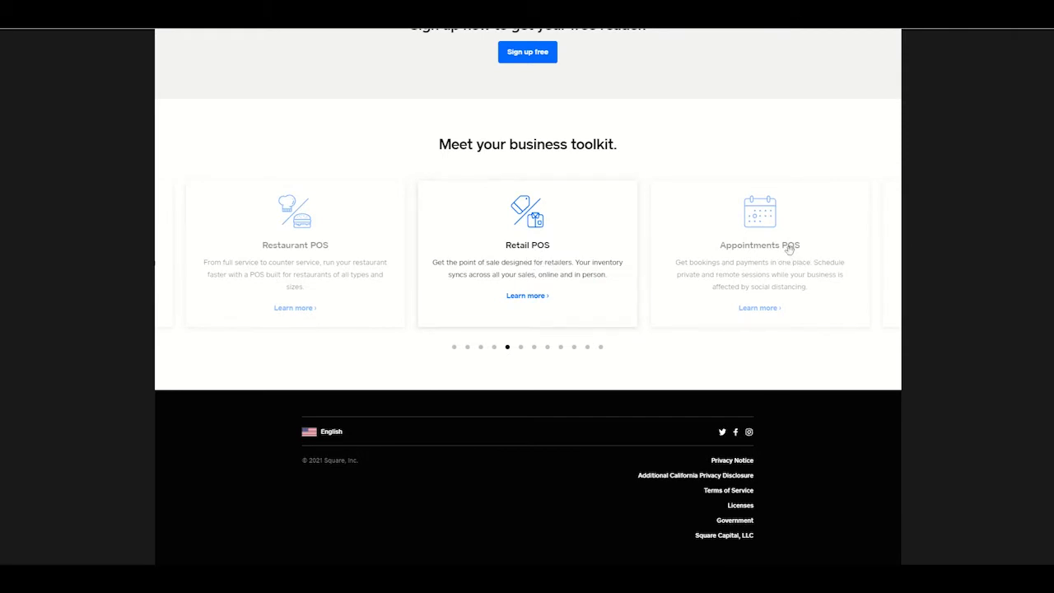
{"action": "mouse_move", "coordinate": [771, 269]}
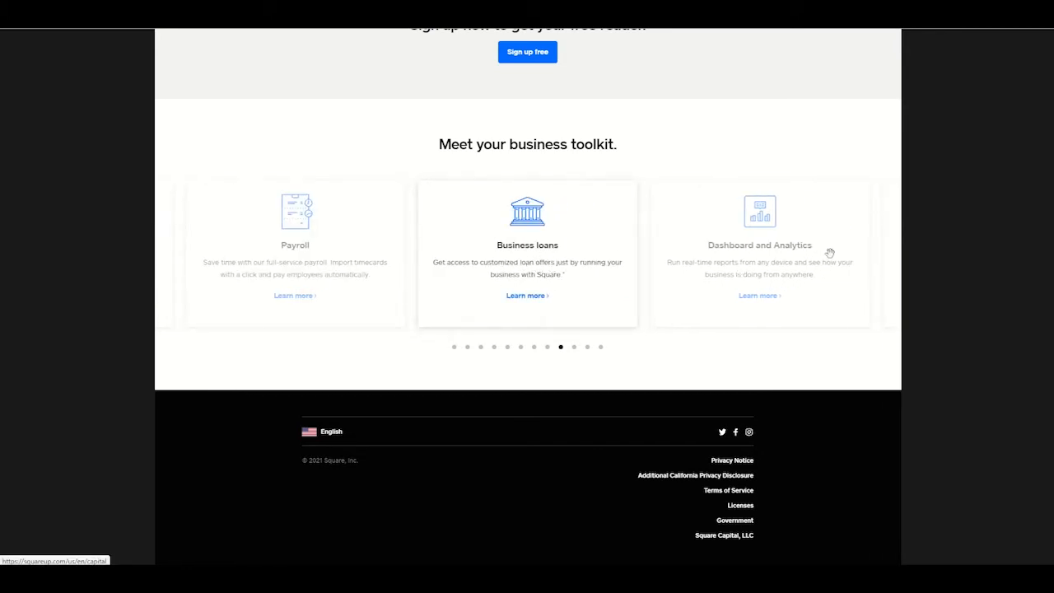
{"action": "mouse_move", "coordinate": [798, 265]}
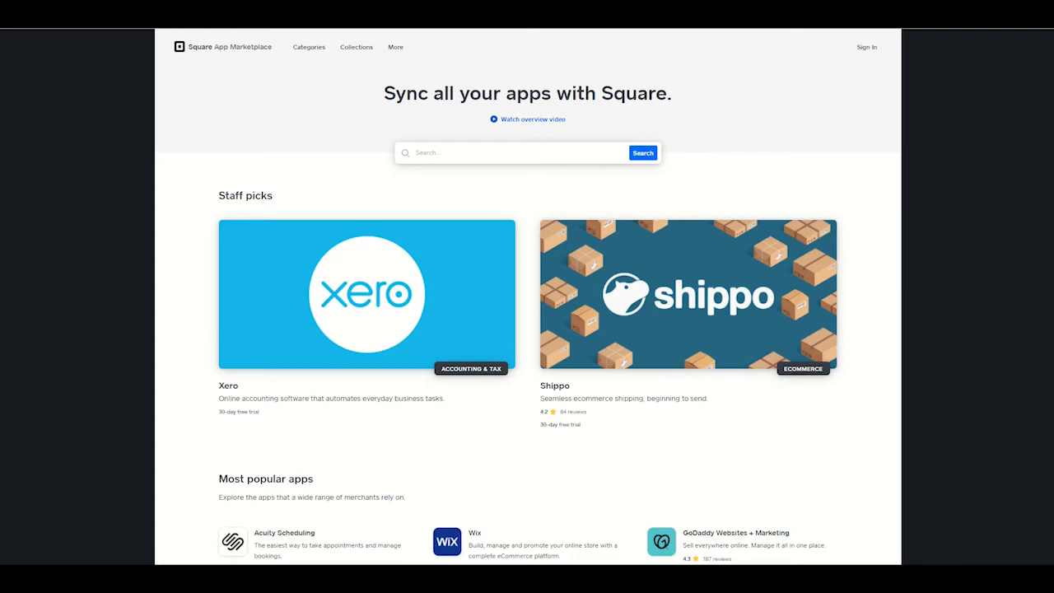
{"action": "mouse_move", "coordinate": [992, 250]}
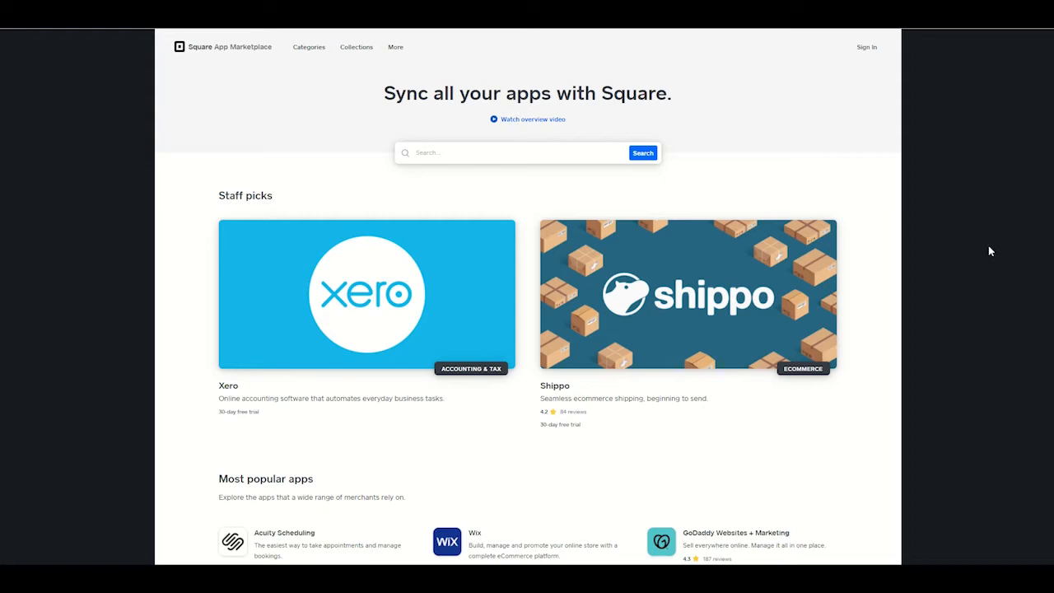
{"action": "mouse_move", "coordinate": [975, 245]}
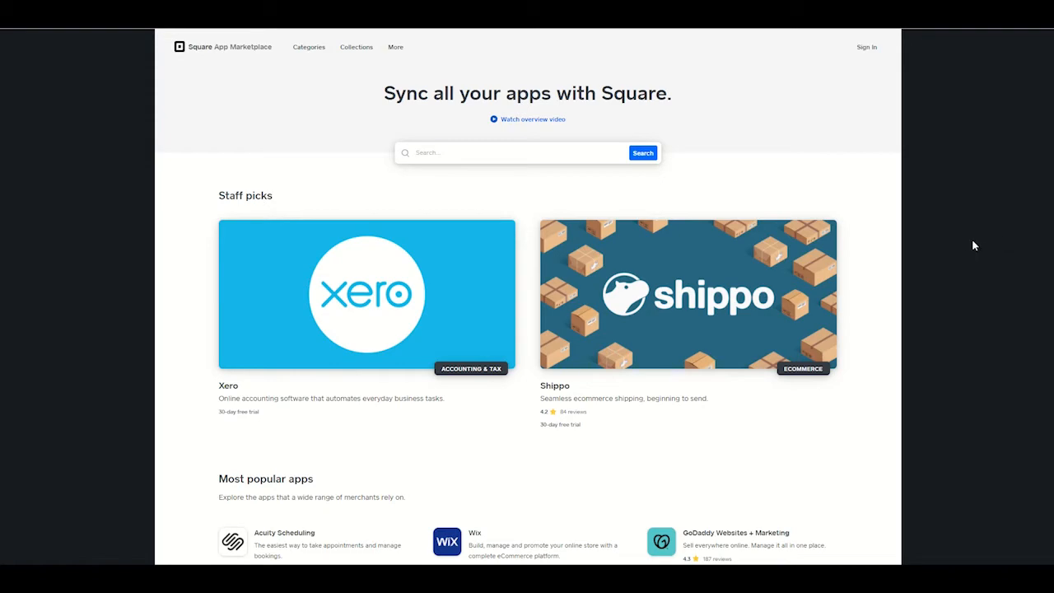
- Scroll down past Staff picks and Most popular apps to Featured collections and Highest rated
{"action": "scroll", "scroll_direction": "down", "scroll_amount": 3}
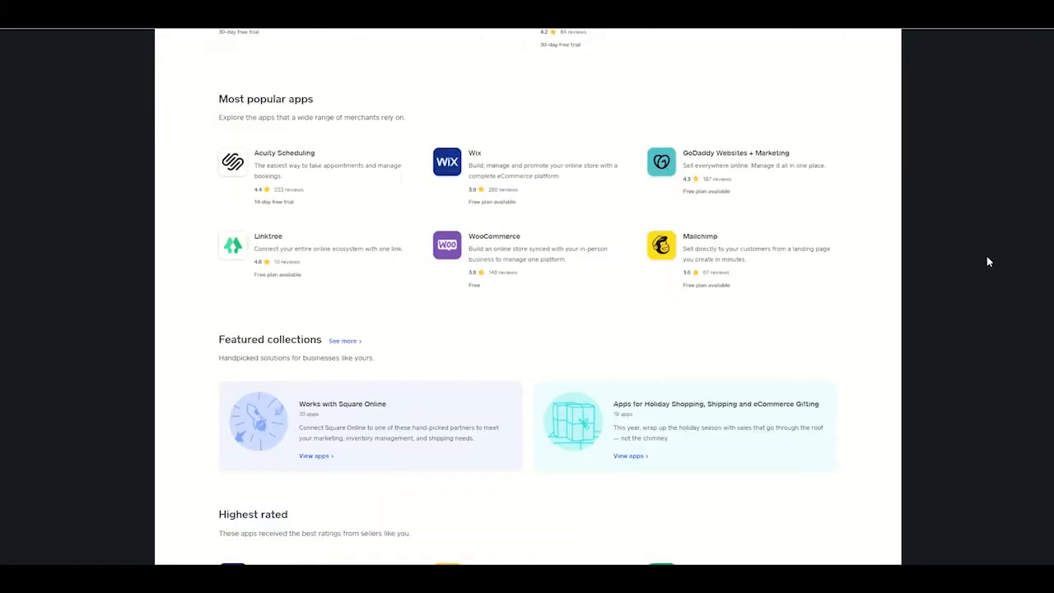
{"action": "scroll", "scroll_direction": "down", "scroll_amount": 3}
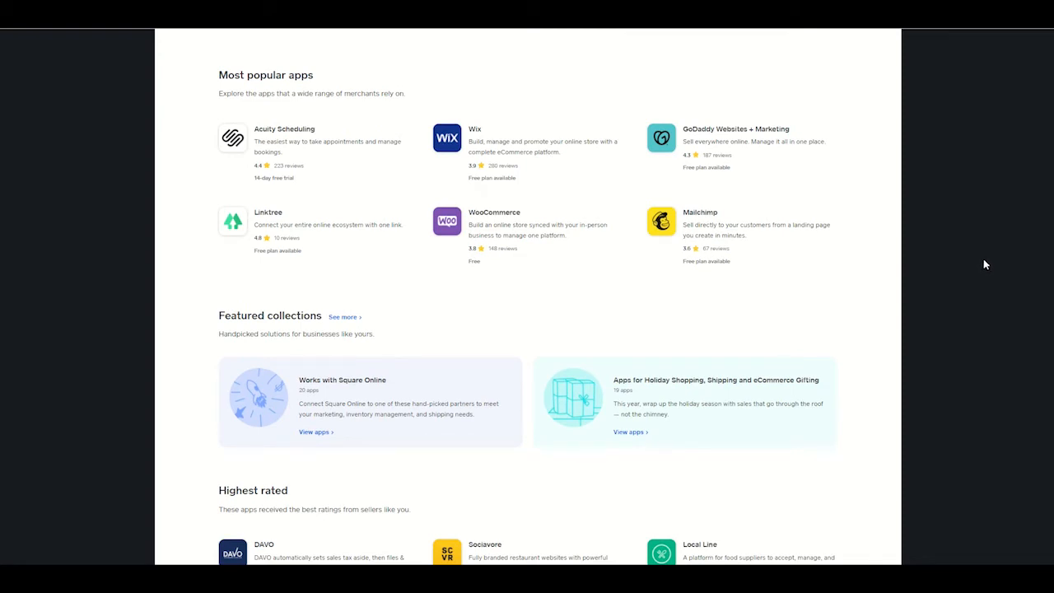
{"action": "scroll", "scroll_direction": "down", "scroll_amount": 3}
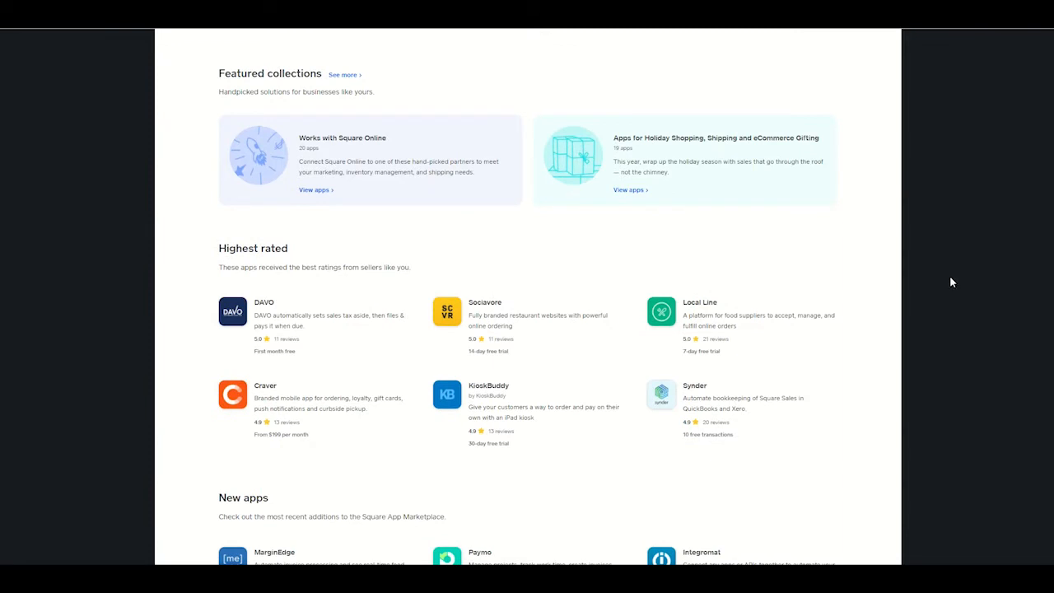
{"action": "mouse_move", "coordinate": [949, 280]}
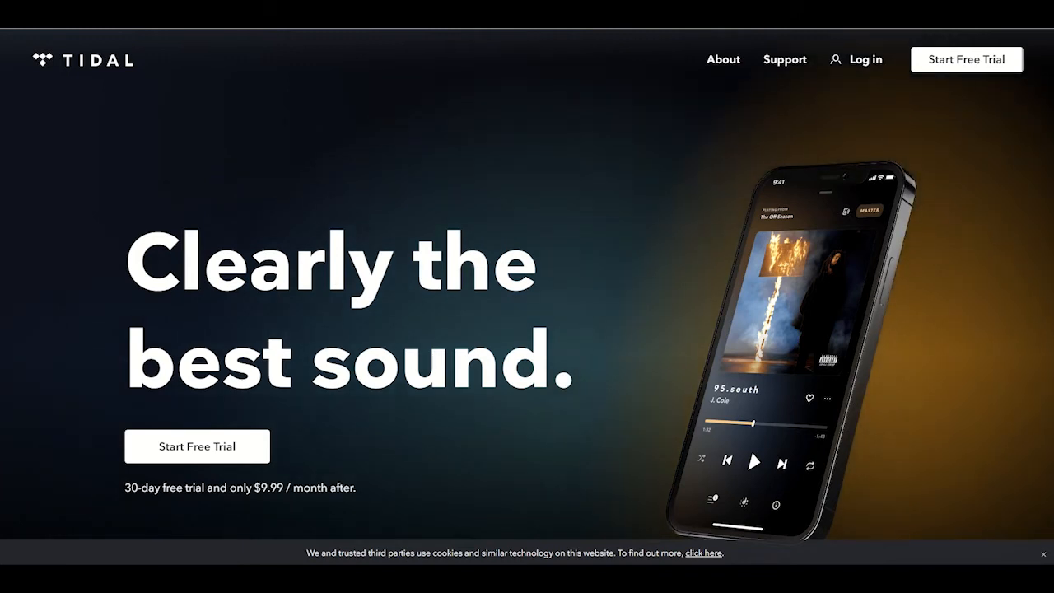
{"action": "mouse_move", "coordinate": [1005, 309]}
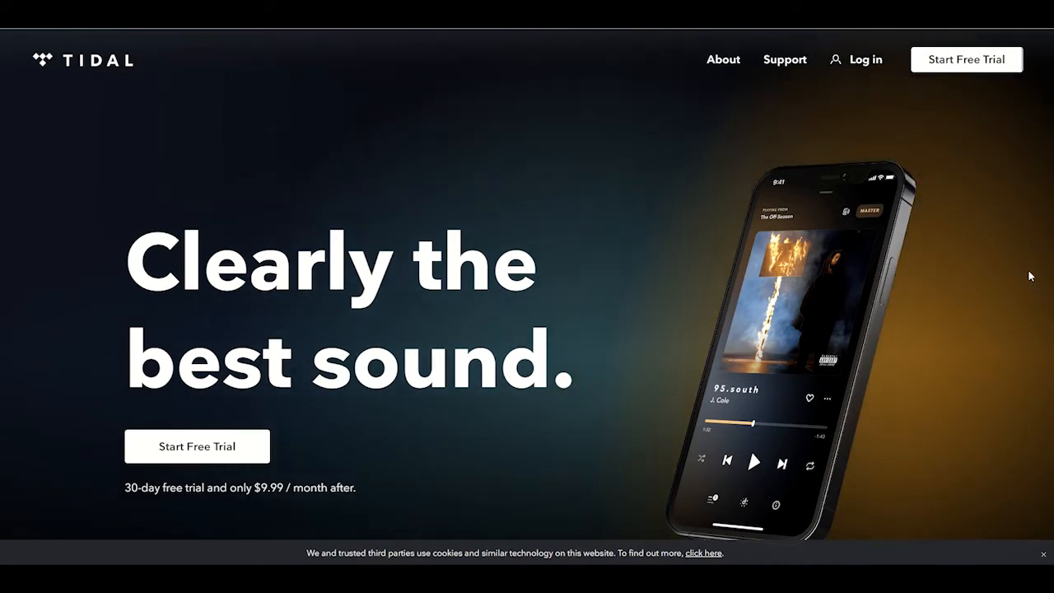
- Scroll down to Tidal's features list with songs, Mixes and Radio, and Hand-picked playlists
{"action": "scroll", "scroll_direction": "down", "scroll_amount": 3}
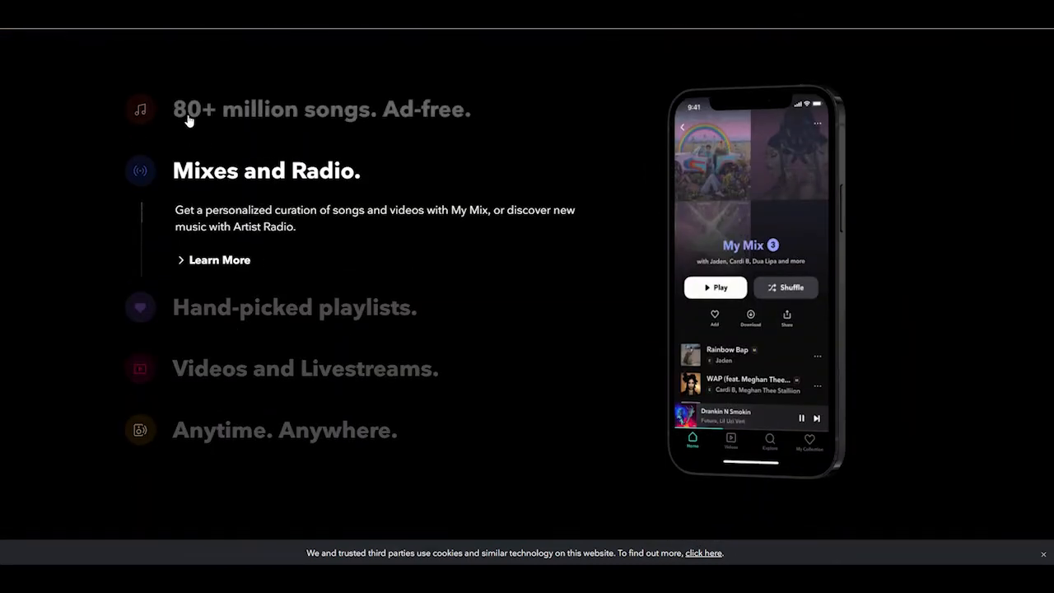
{"action": "mouse_move", "coordinate": [491, 130]}
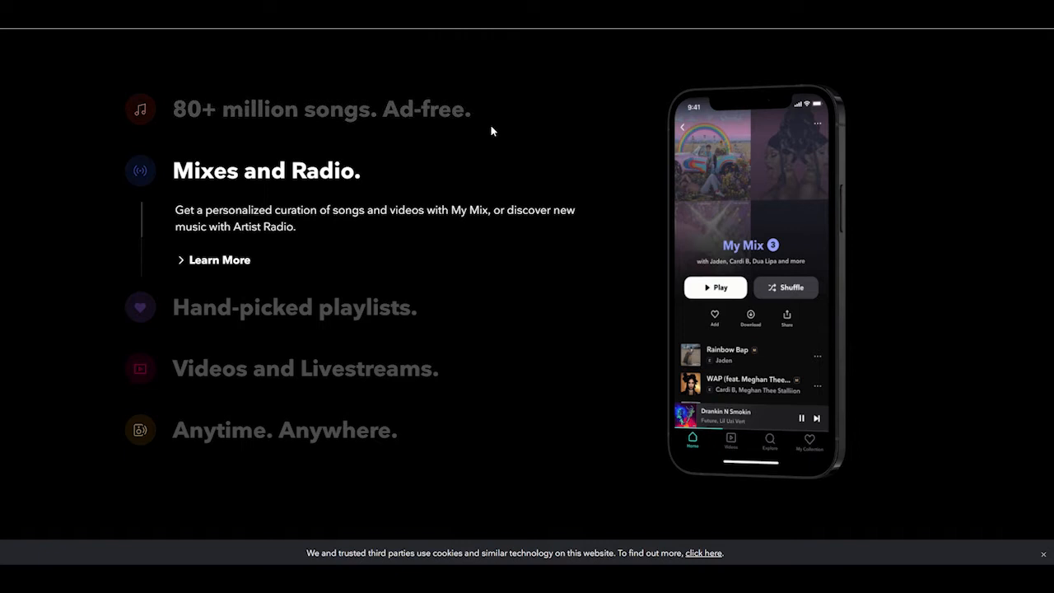
{"action": "mouse_move", "coordinate": [293, 199]}
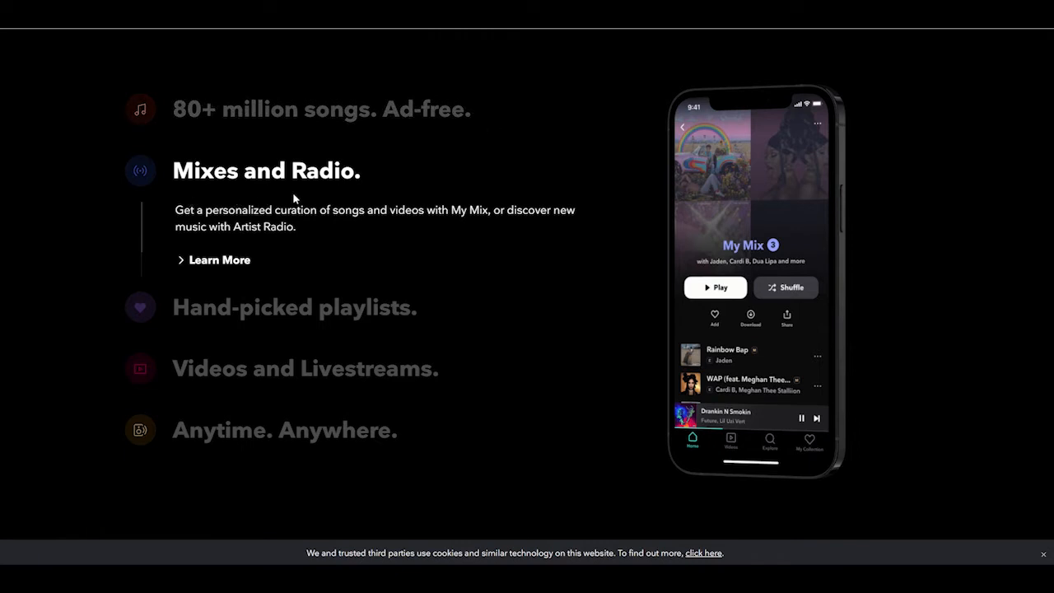
{"action": "mouse_move", "coordinate": [356, 392]}
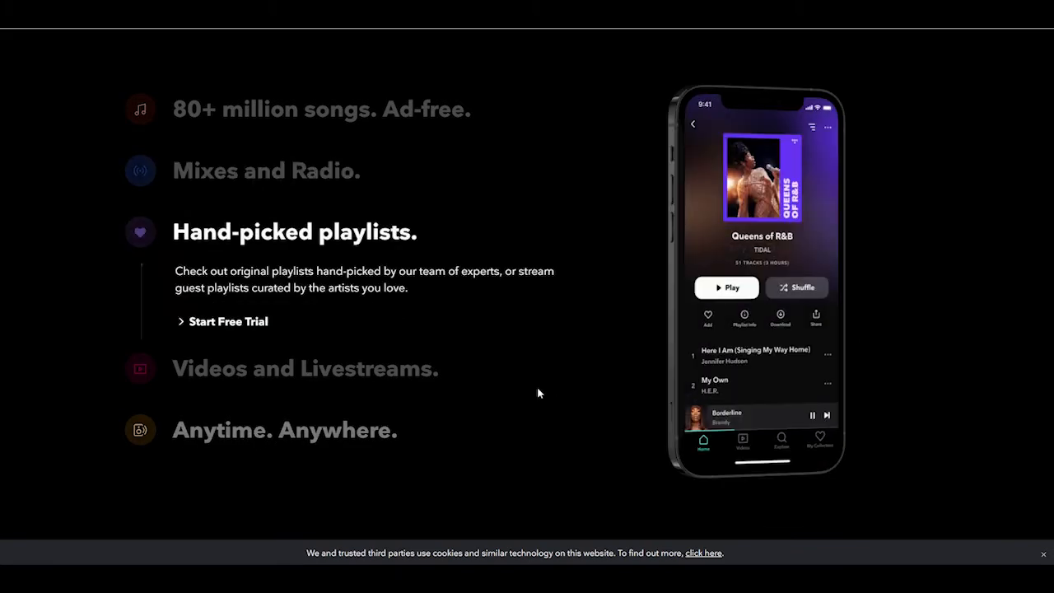
- Scroll down past sound quality tiers to the Best Music Streaming Service award and press logos
{"action": "scroll", "scroll_direction": "down", "scroll_amount": 3}
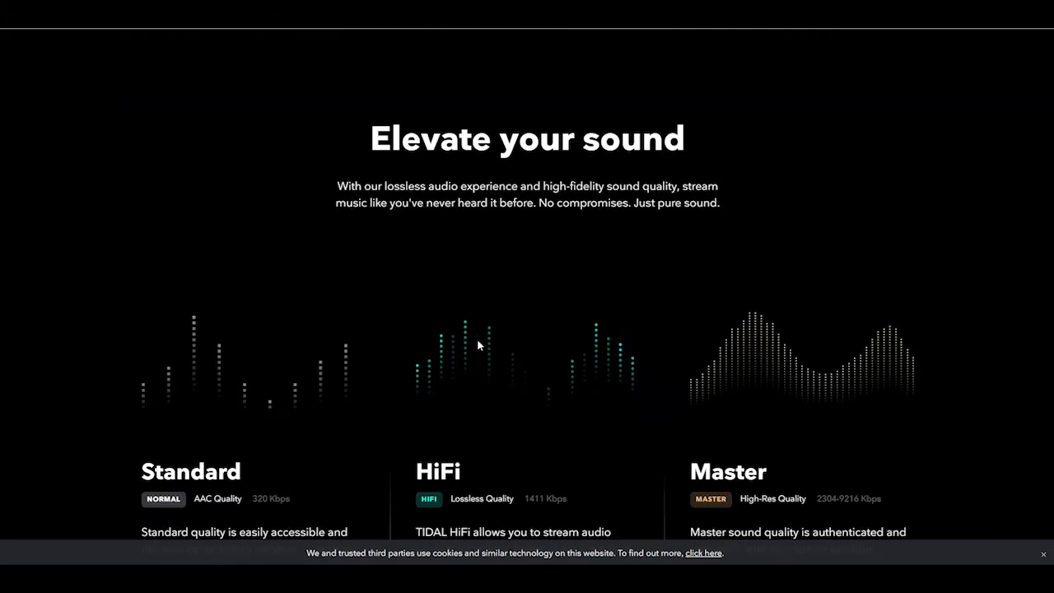
{"action": "scroll", "scroll_direction": "down", "scroll_amount": 3}
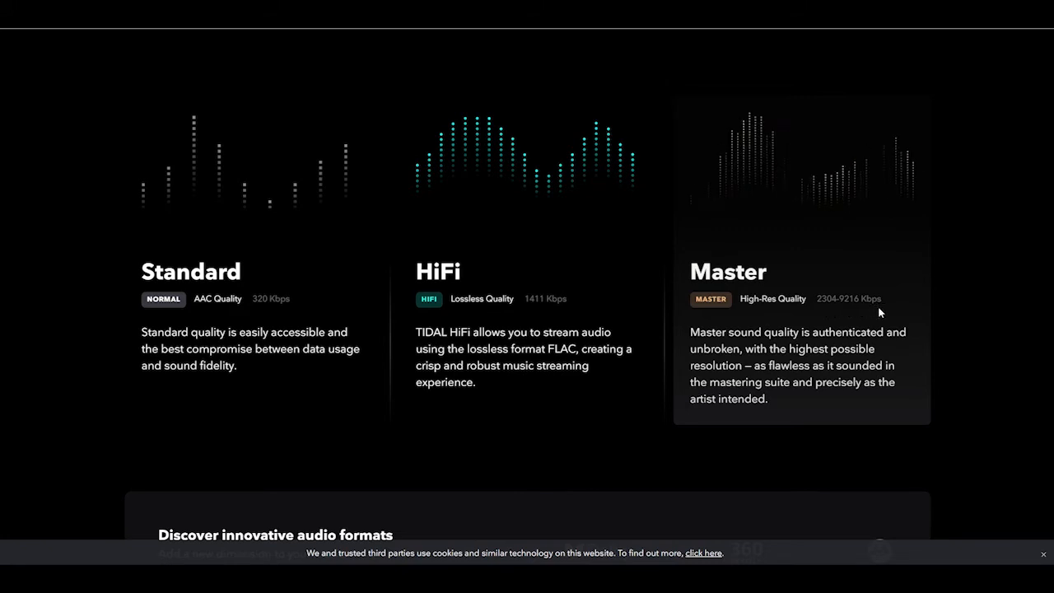
{"action": "scroll", "scroll_direction": "down", "scroll_amount": 3}
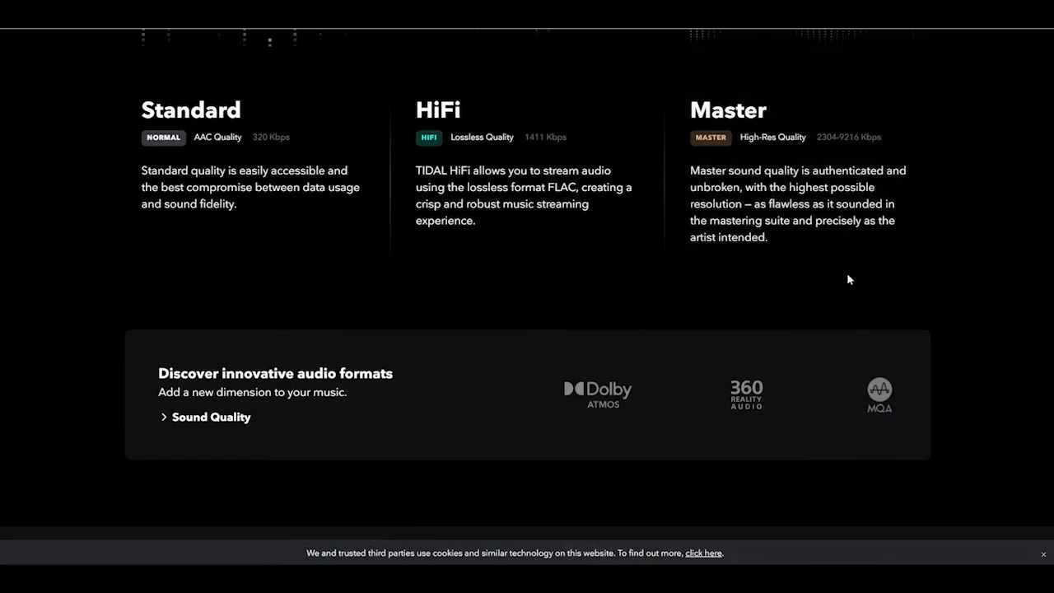
{"action": "mouse_move", "coordinate": [787, 201]}
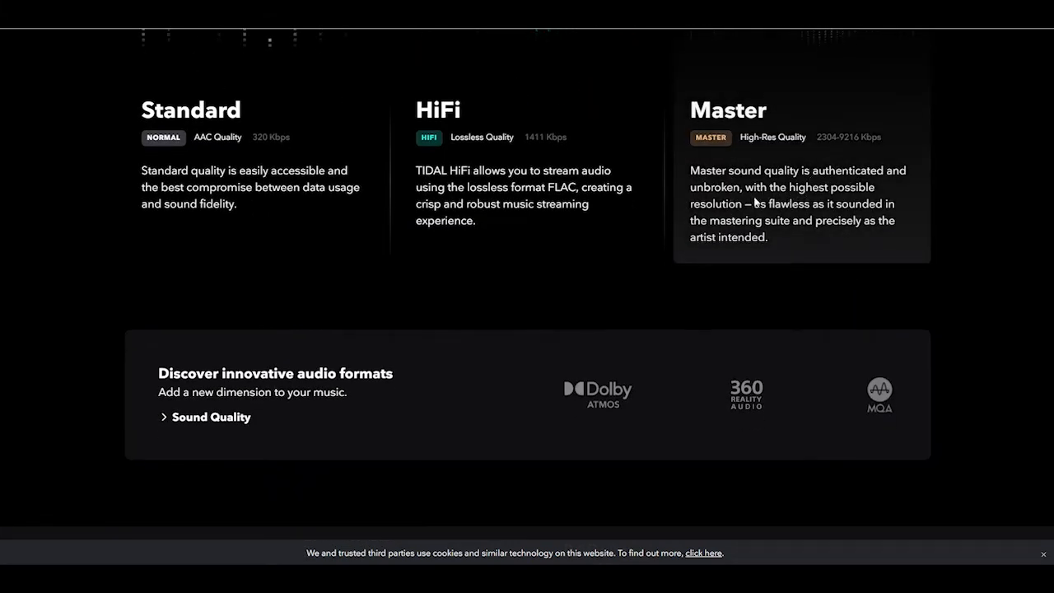
{"action": "scroll", "scroll_direction": "down", "scroll_amount": 3}
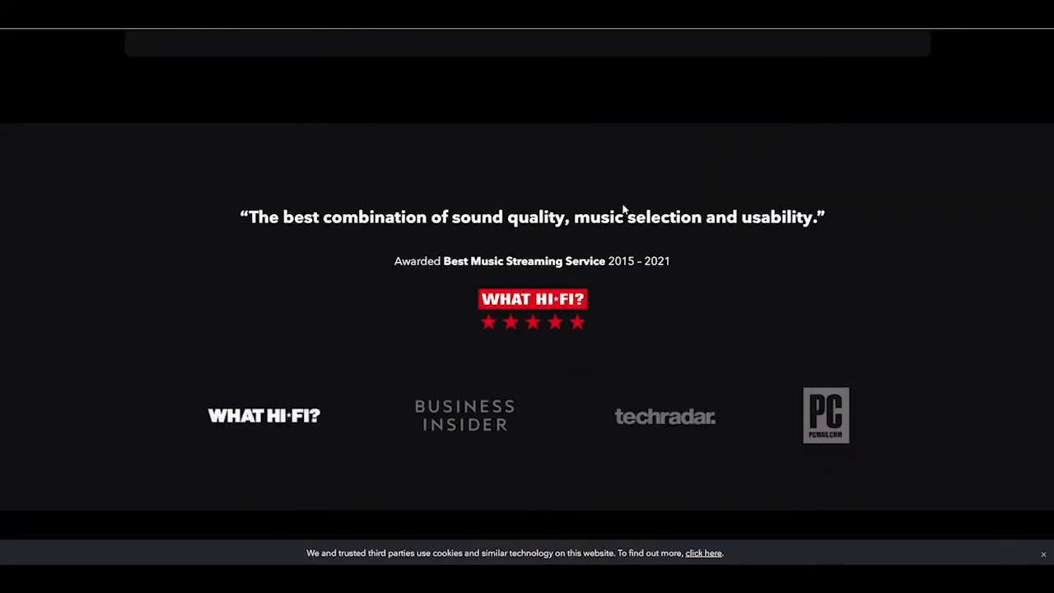
{"action": "scroll", "scroll_direction": "down", "scroll_amount": 3}
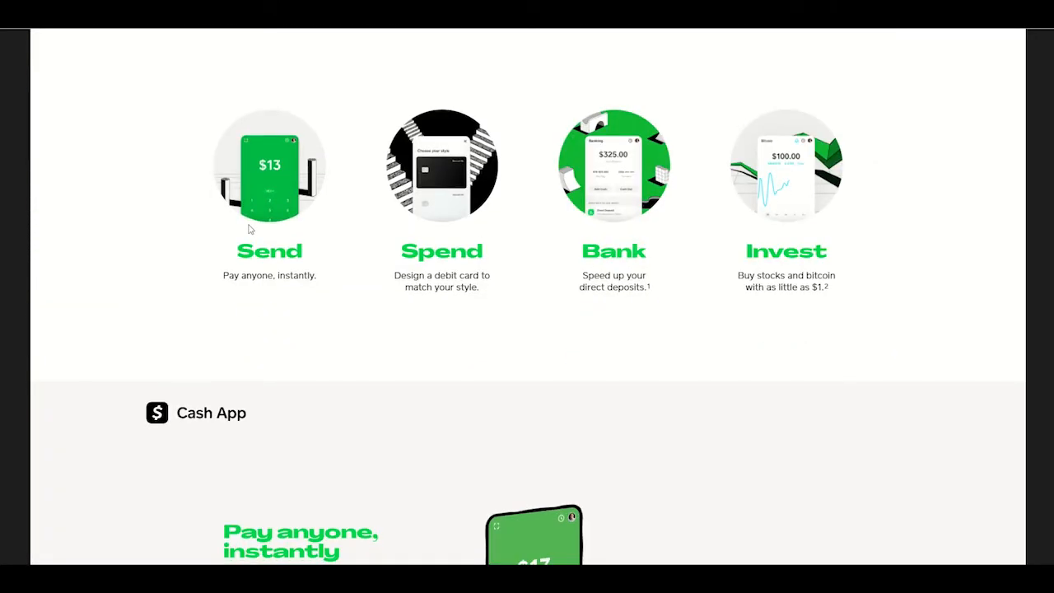
{"action": "mouse_move", "coordinate": [478, 255]}
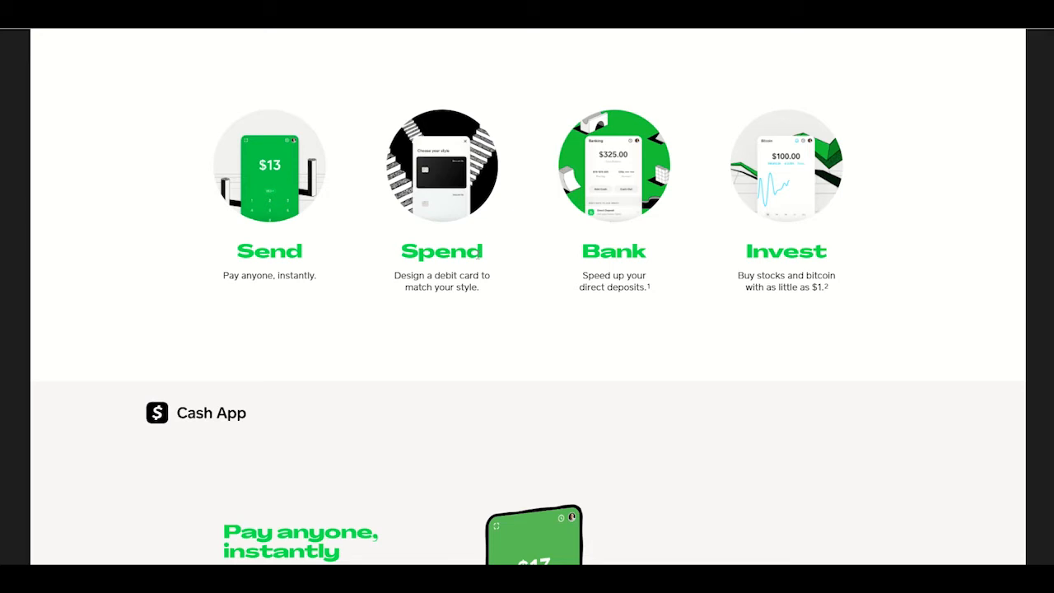
{"action": "mouse_move", "coordinate": [658, 169]}
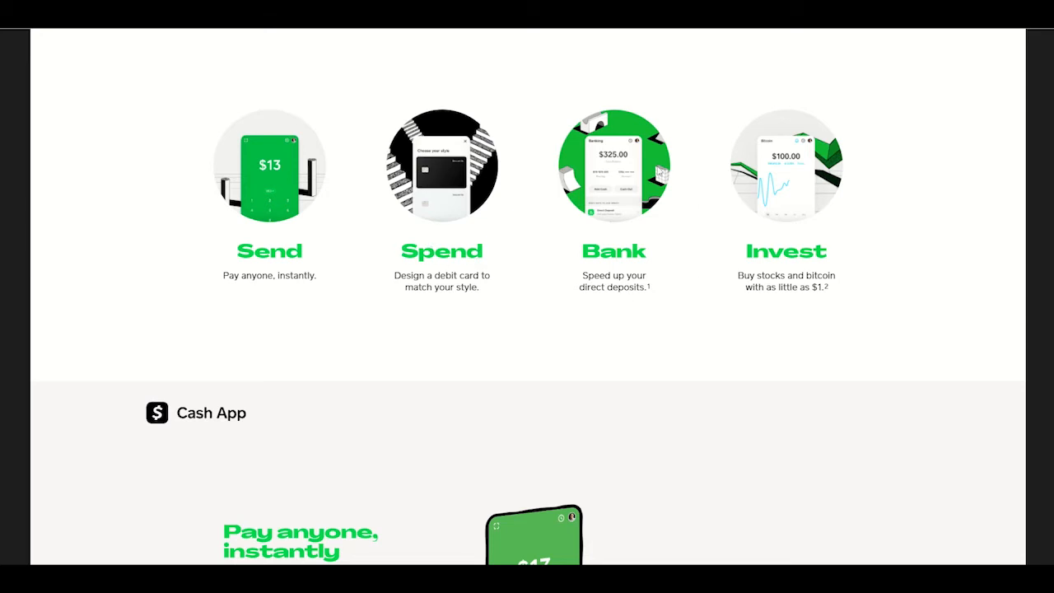
{"action": "mouse_move", "coordinate": [634, 204]}
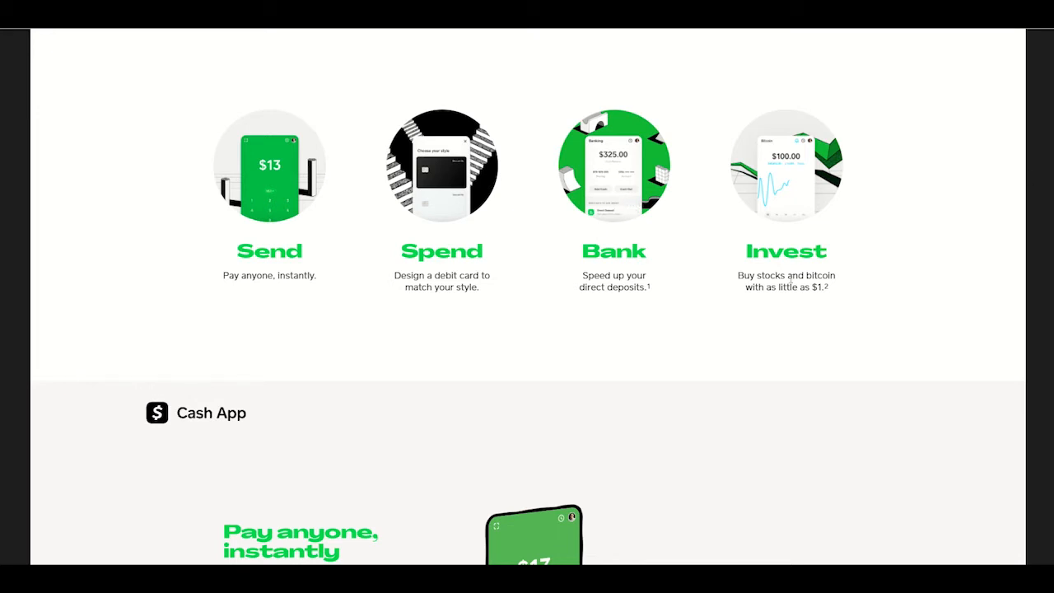
{"action": "mouse_move", "coordinate": [838, 304]}
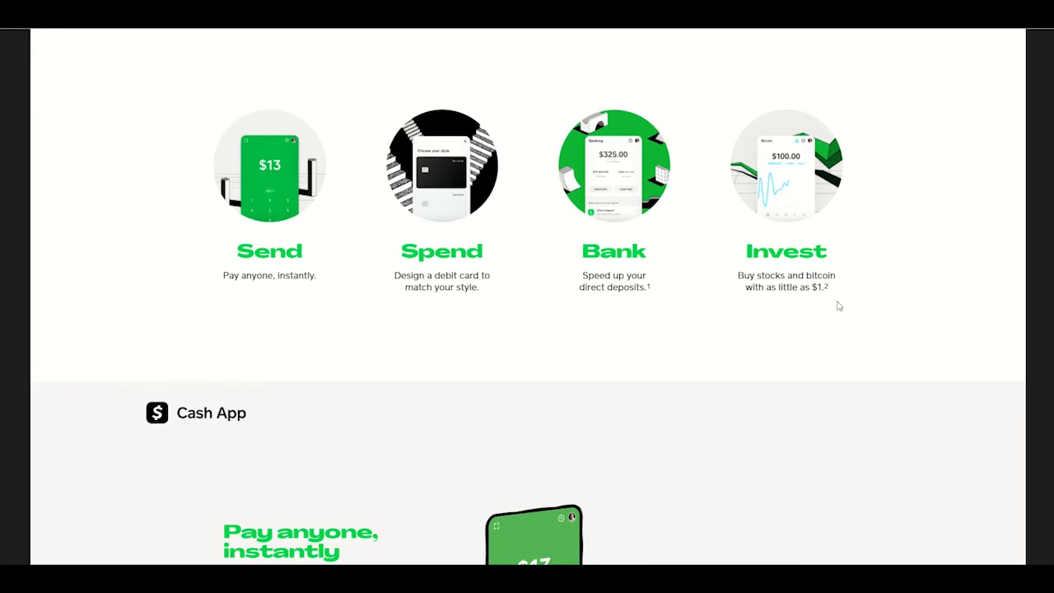
- Scroll down the Cash App page showing Send, Spend, Bank and Invest
{"action": "scroll", "scroll_direction": "down", "scroll_amount": 3}
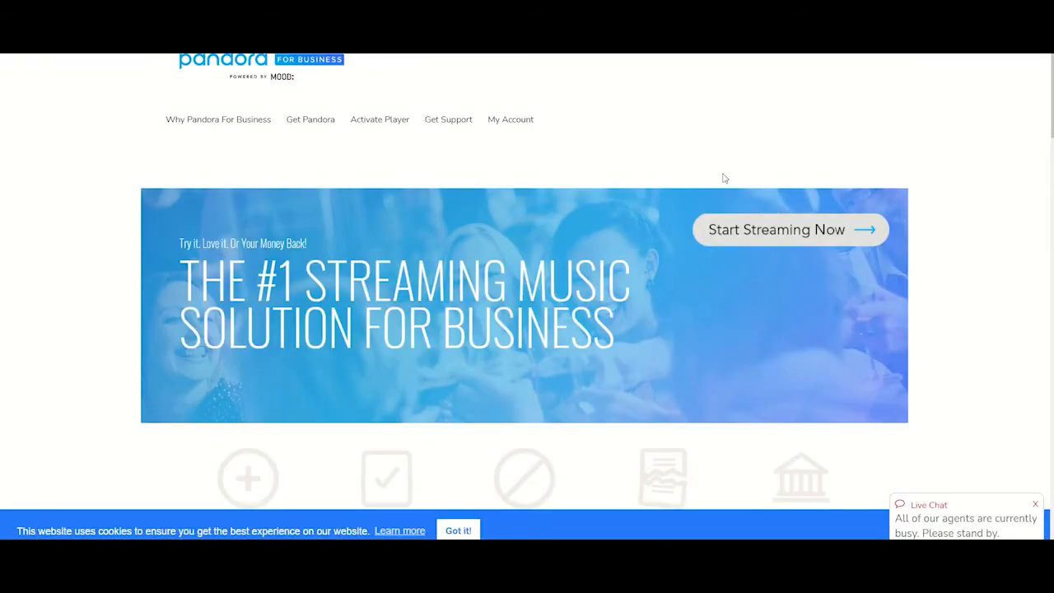
- Scroll the Pandora for Business page past the feature icons to the Sign Up and Set Up sections
{"action": "left_click", "coordinate": [510, 119]}
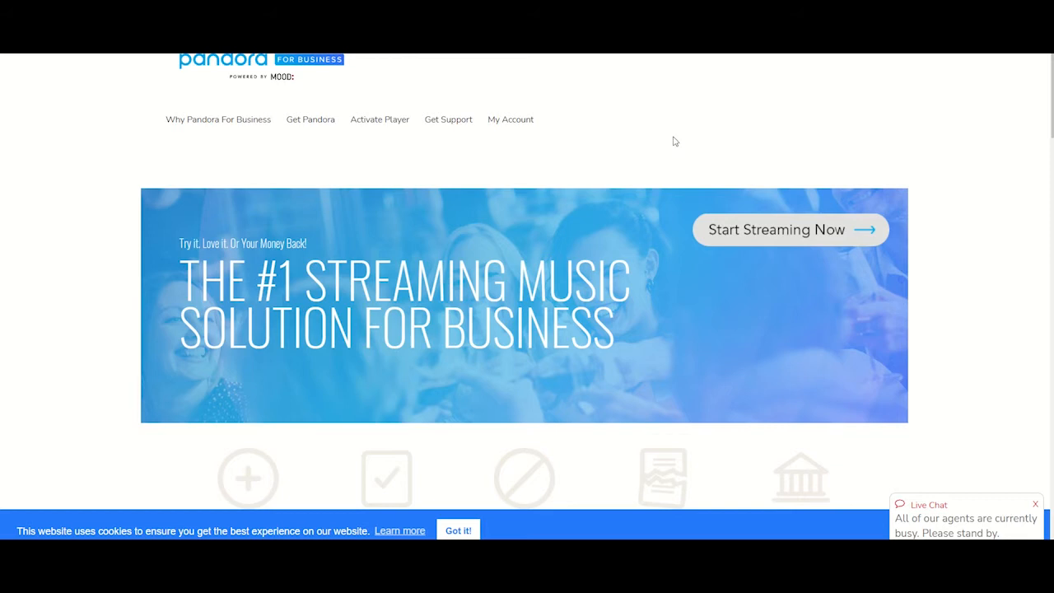
{"action": "mouse_move", "coordinate": [765, 158]}
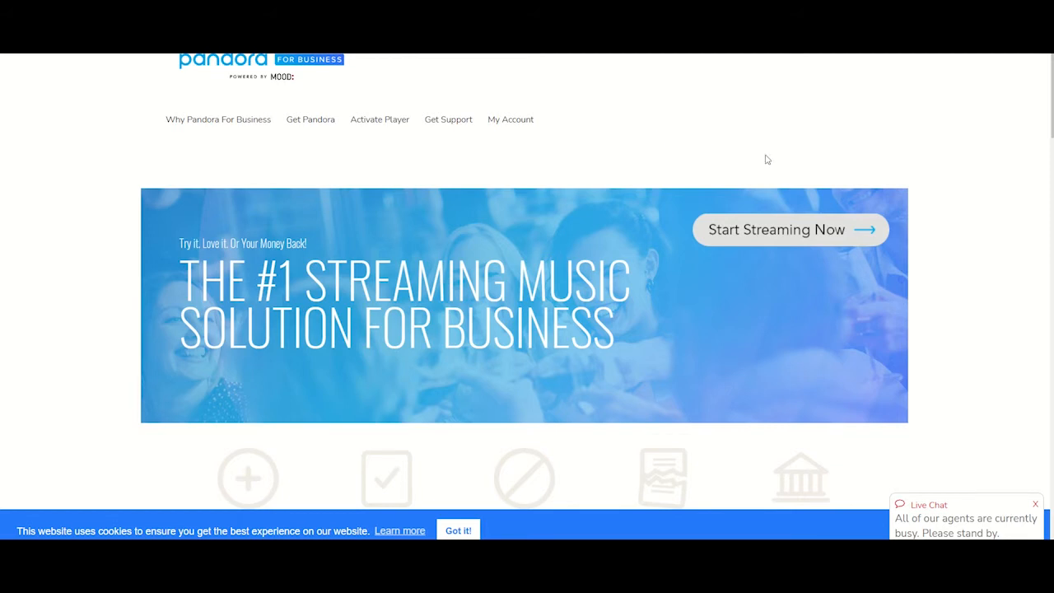
{"action": "mouse_move", "coordinate": [1037, 158]}
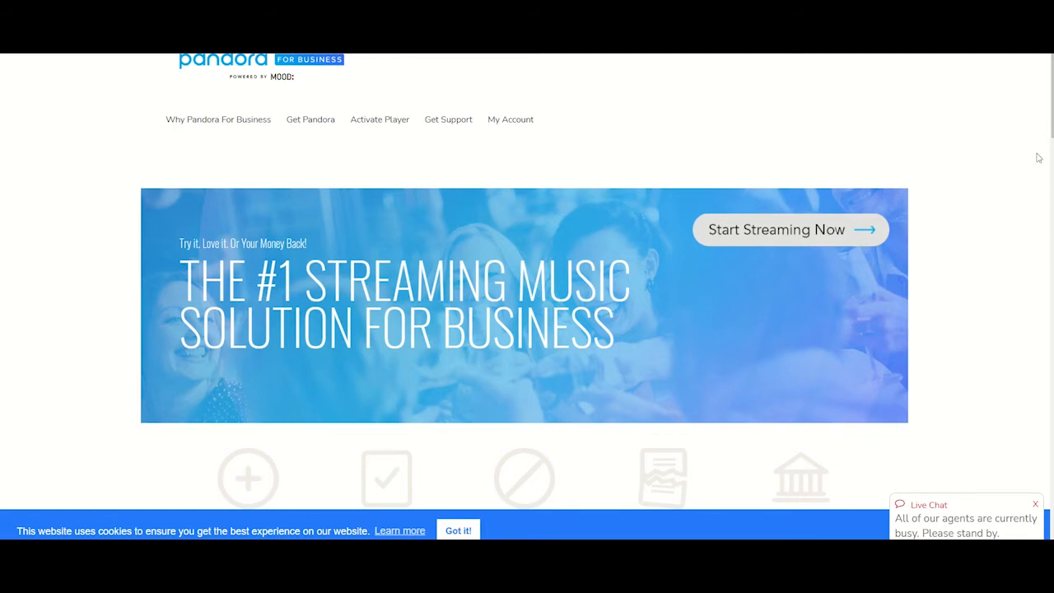
{"action": "scroll", "scroll_direction": "down", "scroll_amount": 3}
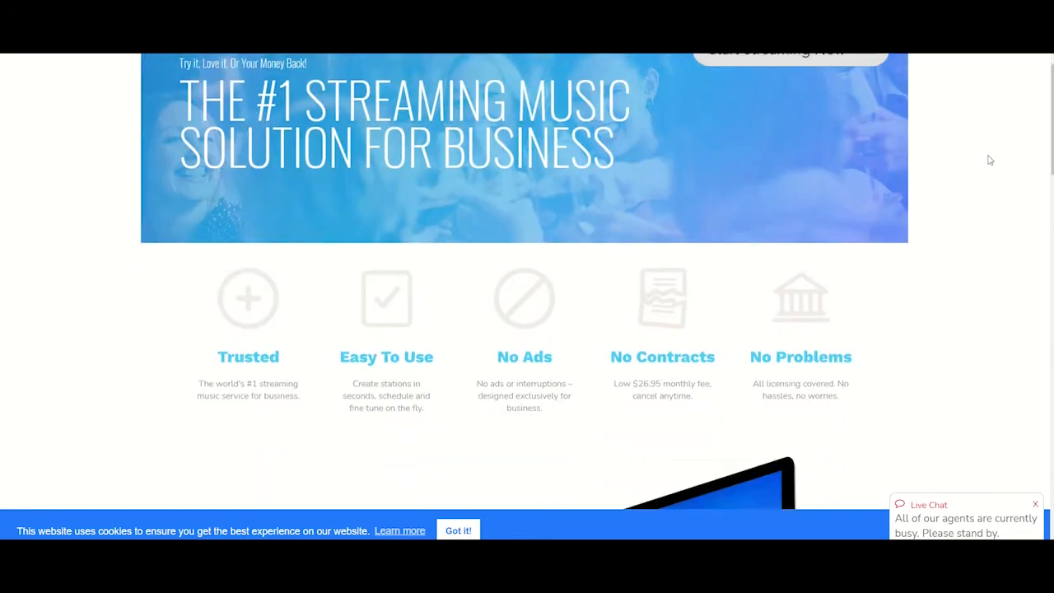
{"action": "scroll", "scroll_direction": "down", "scroll_amount": 3}
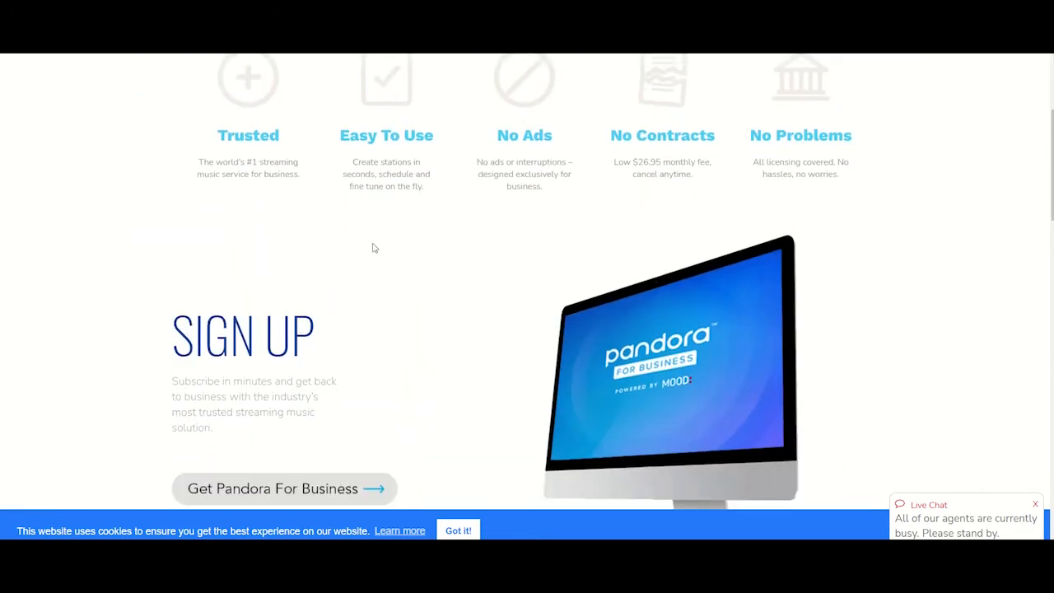
{"action": "scroll", "scroll_direction": "down", "scroll_amount": 3}
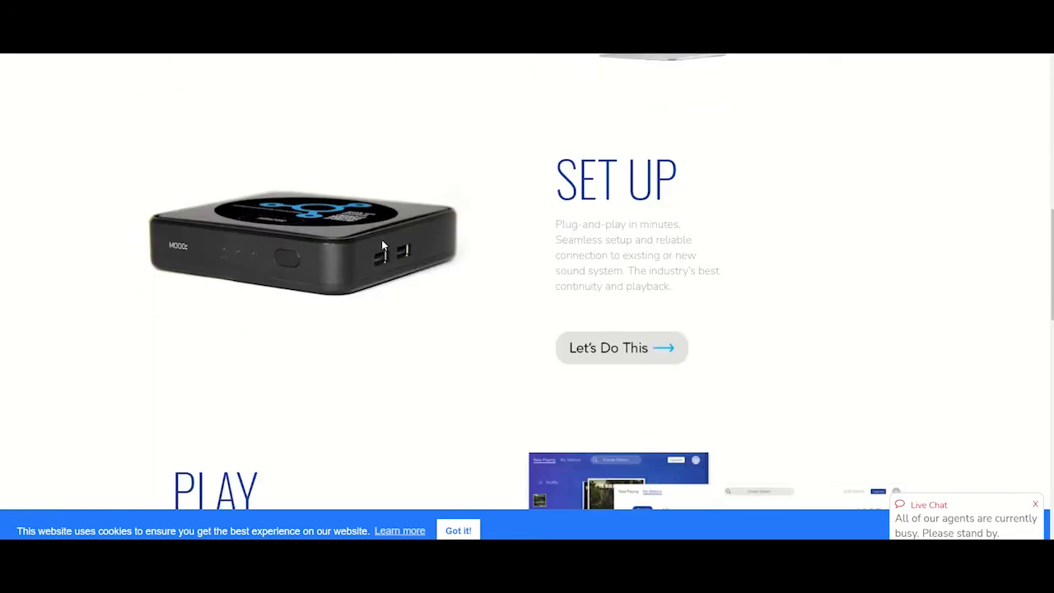
{"action": "scroll", "scroll_direction": "down", "scroll_amount": 3}
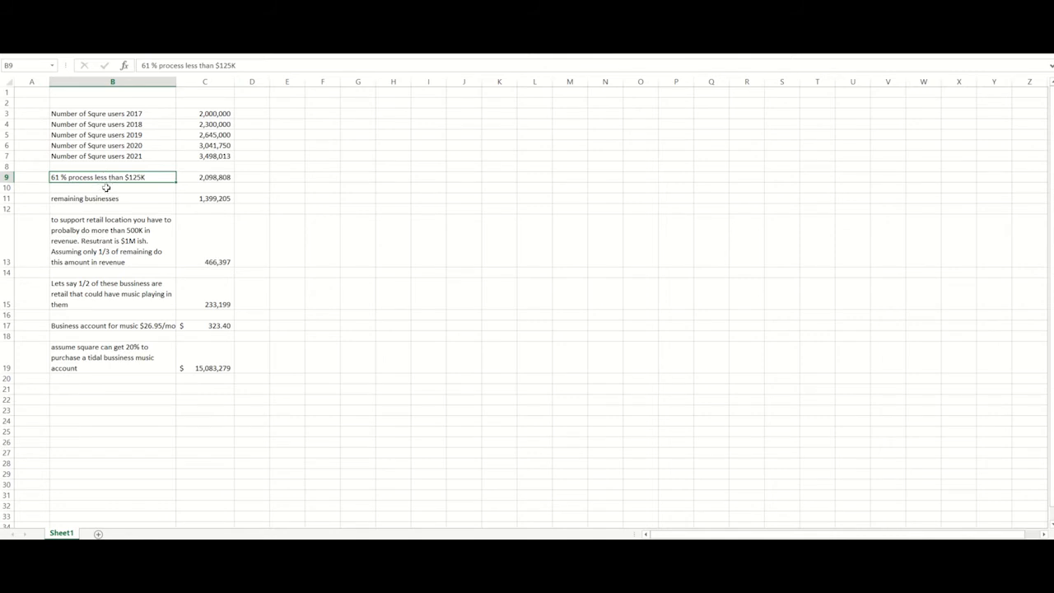
{"action": "left_click", "coordinate": [204, 198]}
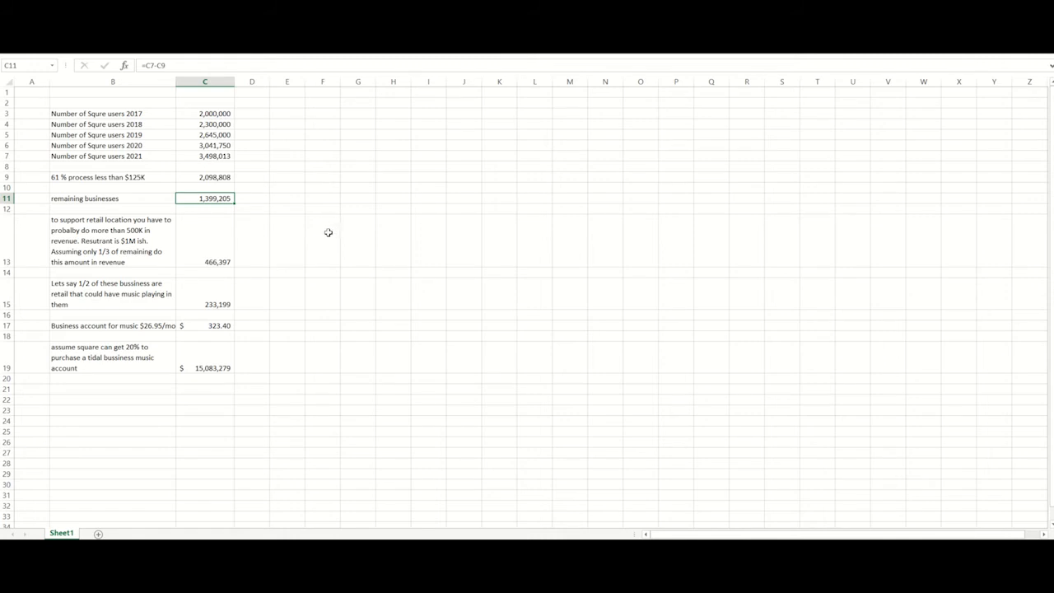
{"action": "left_click", "coordinate": [112, 240]}
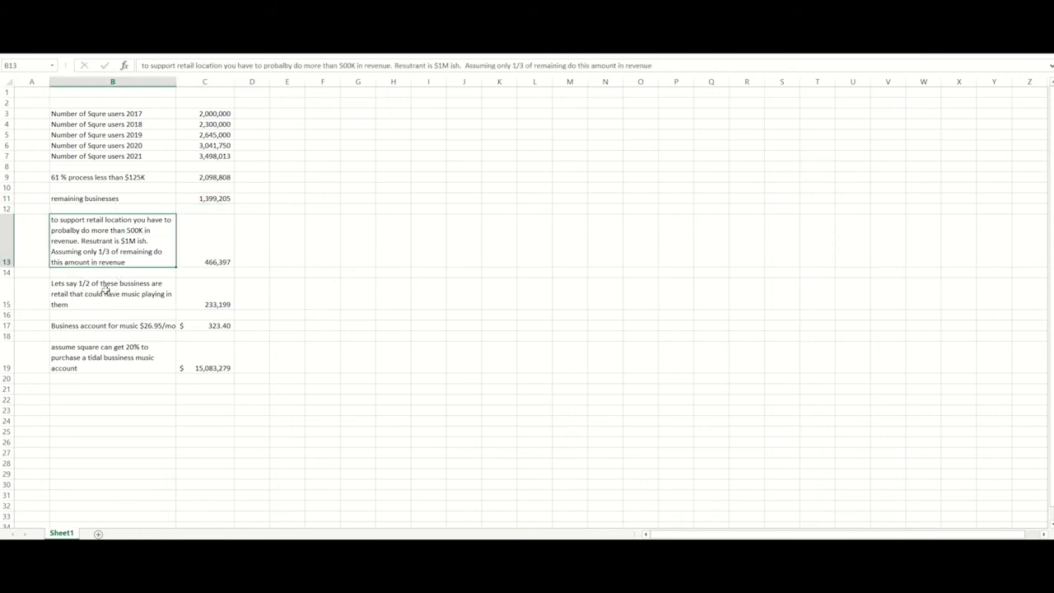
{"action": "mouse_move", "coordinate": [114, 272]}
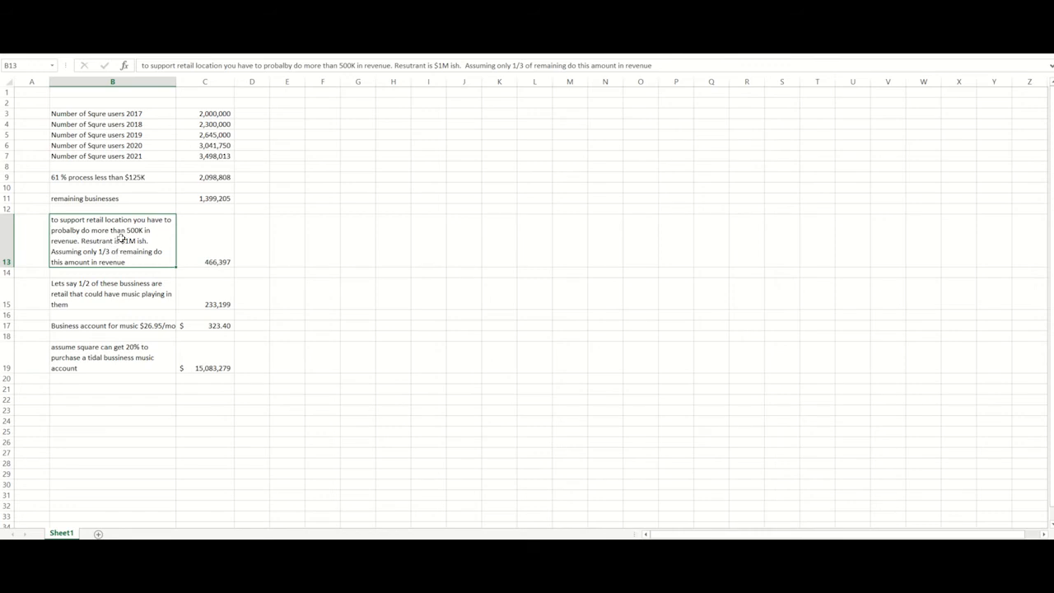
{"action": "mouse_move", "coordinate": [118, 240]}
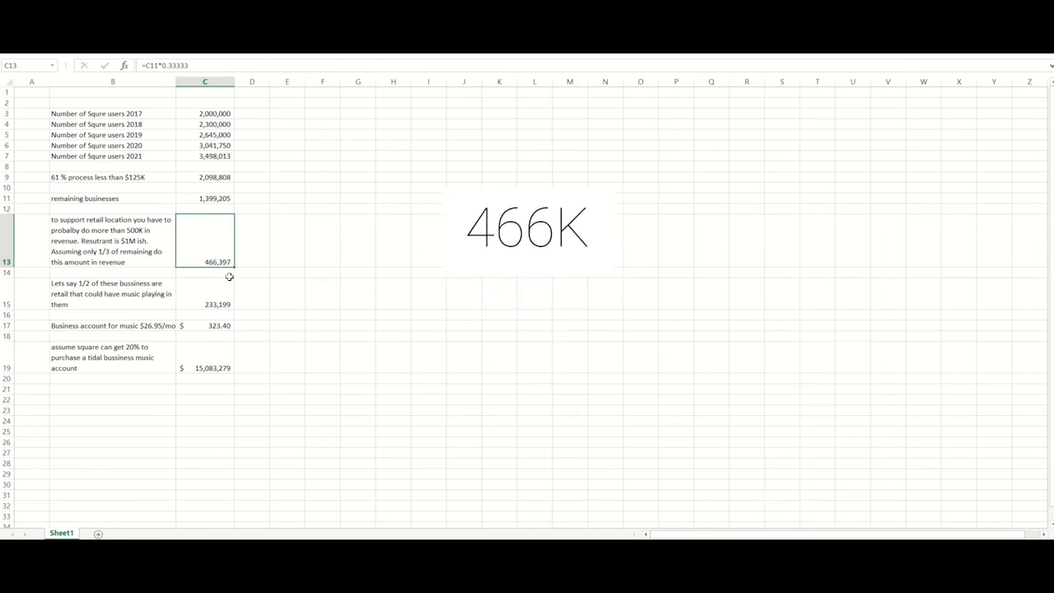
{"action": "mouse_move", "coordinate": [261, 292]}
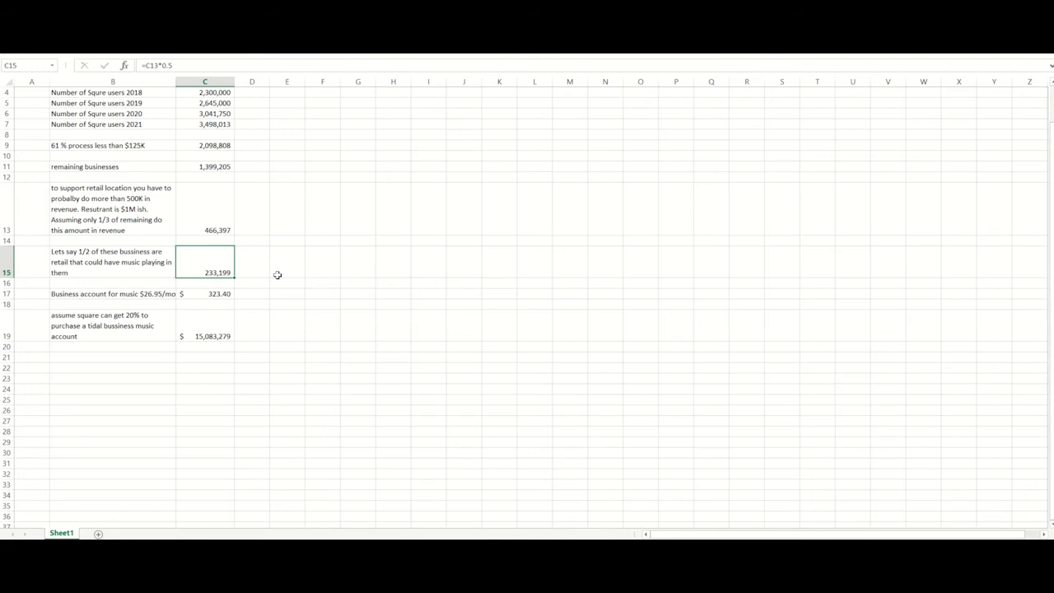
- Show the formula =C15*0.2*C17 behind the total business-account revenue in C19
{"action": "double_click", "coordinate": [204, 274]}
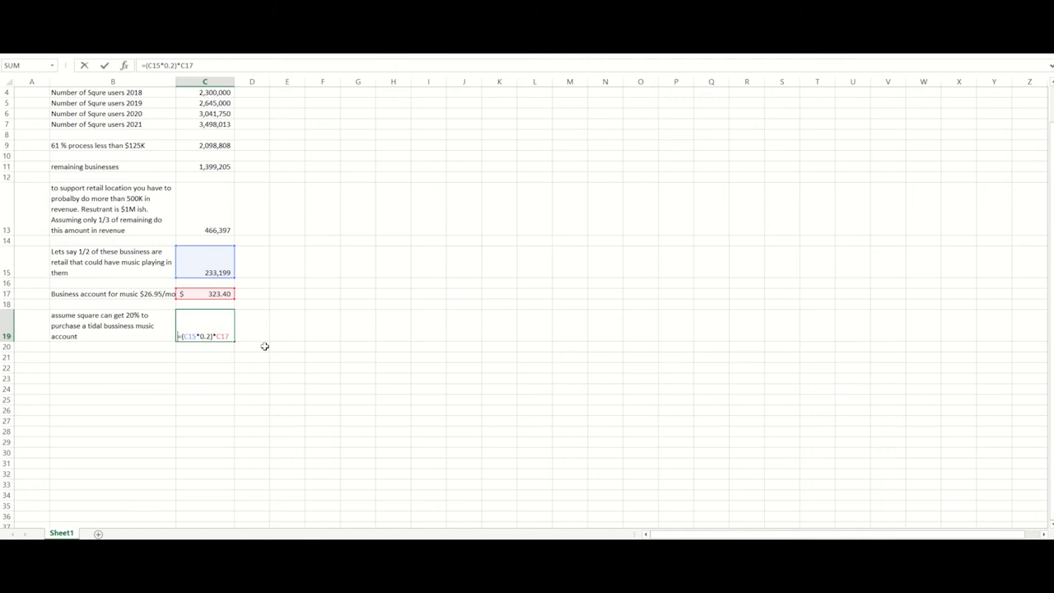
- Exit editing C19 unchanged, leaving total revenue at $15,083,279
{"action": "key", "text": "enter"}
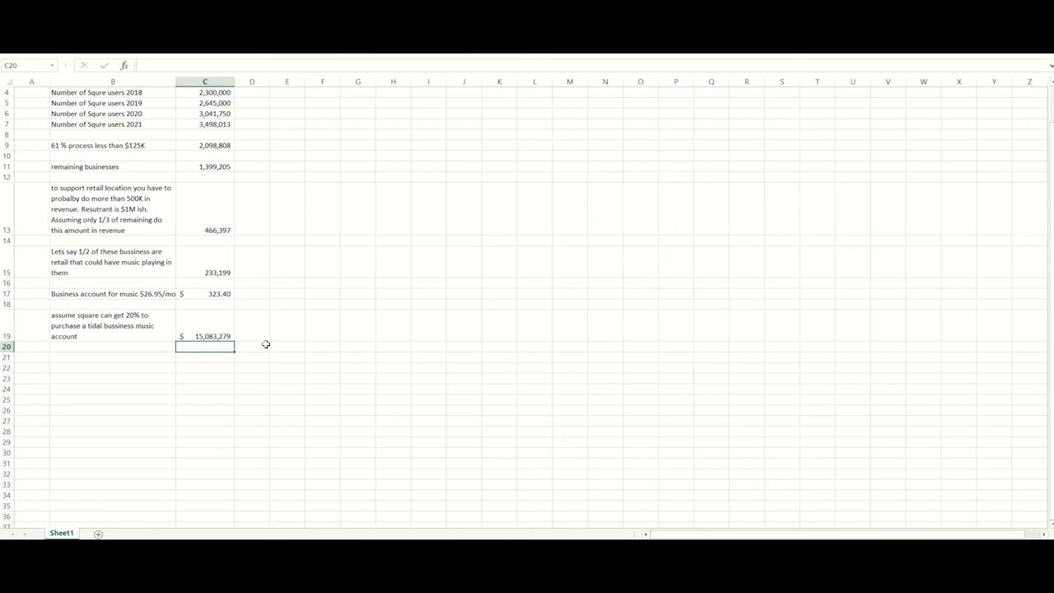
{"action": "mouse_move", "coordinate": [334, 262]}
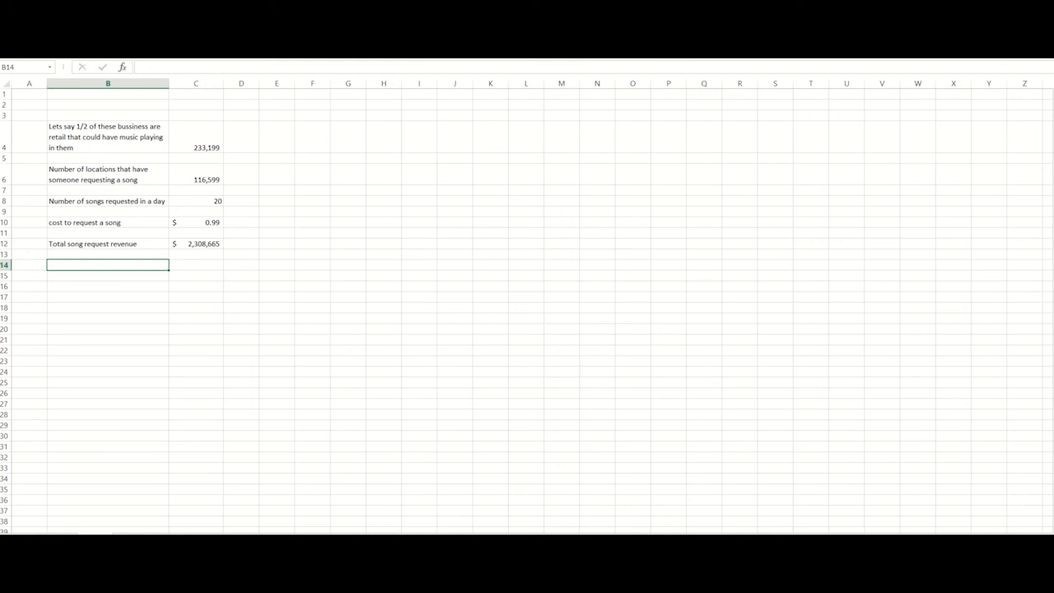
- Enter the total song request revenue formula =C6*C8*C10 in C12
{"action": "double_click", "coordinate": [196, 243]}
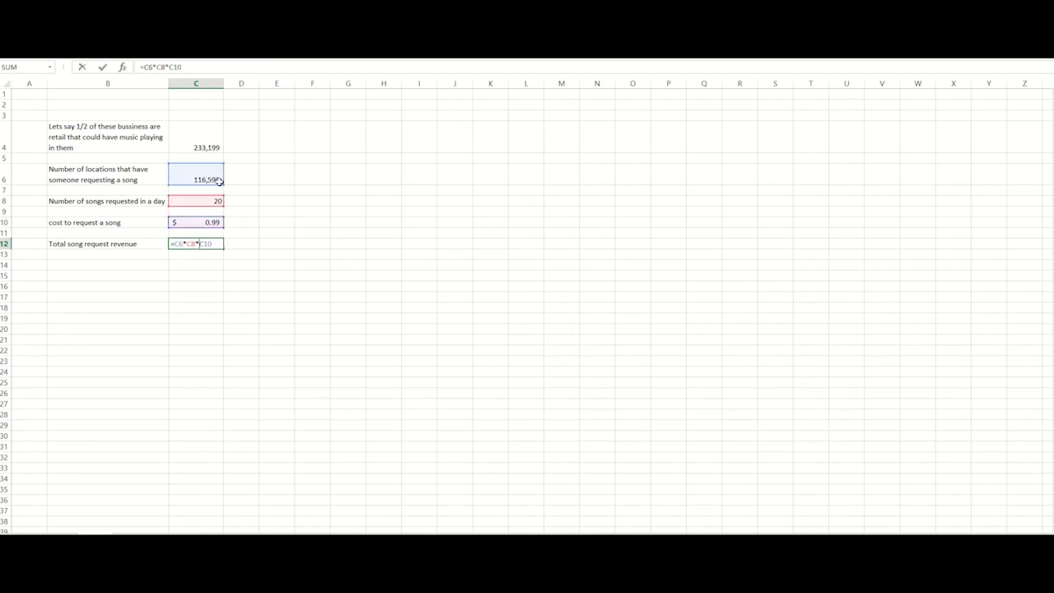